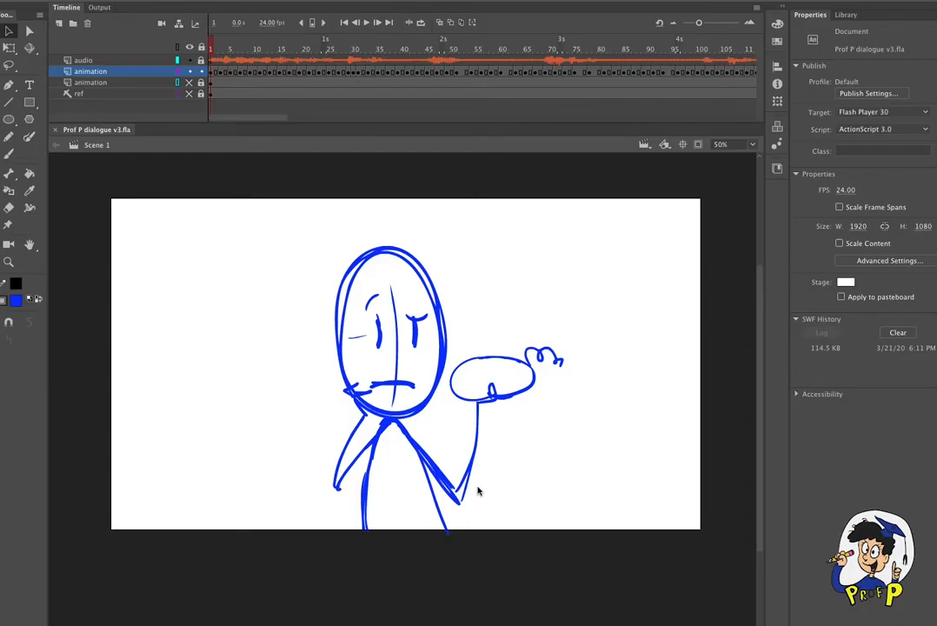
pyautogui.moveTo(399, 95)
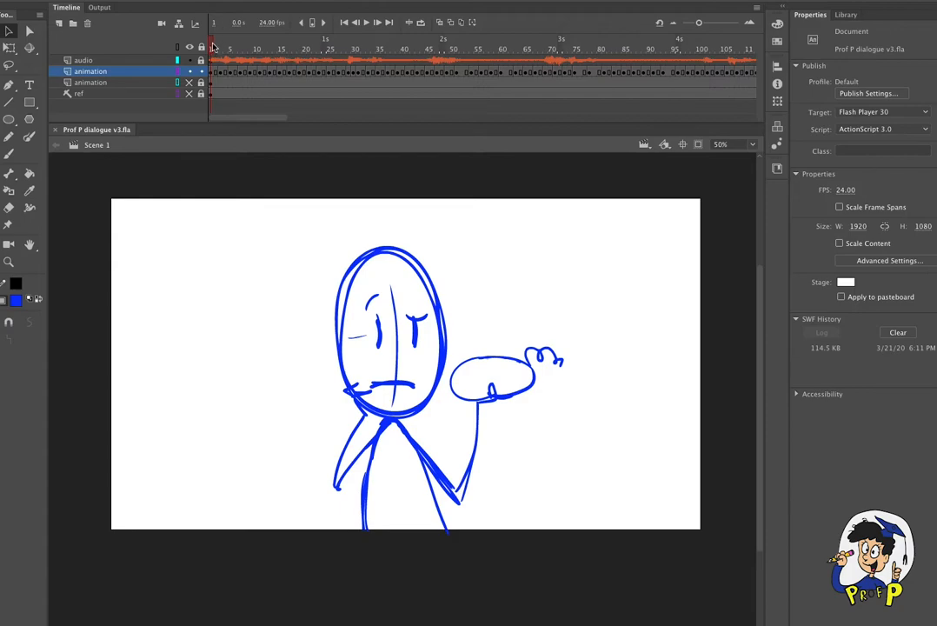
pyautogui.moveTo(216, 48)
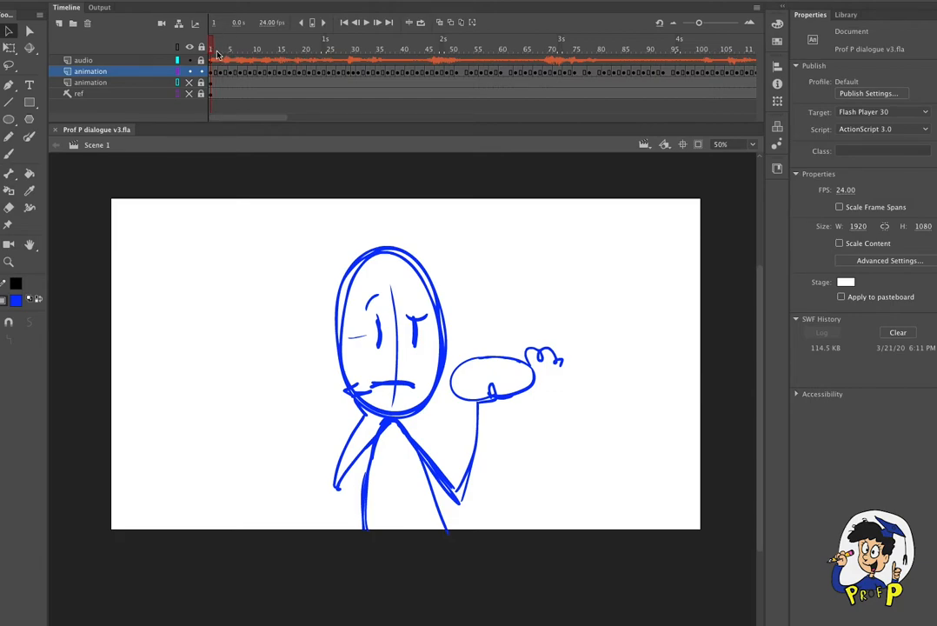
# Step: Play the dialogue from the start, then step through the early turn, shrug and head-tilt mouth poses
pyautogui.click(215, 49)
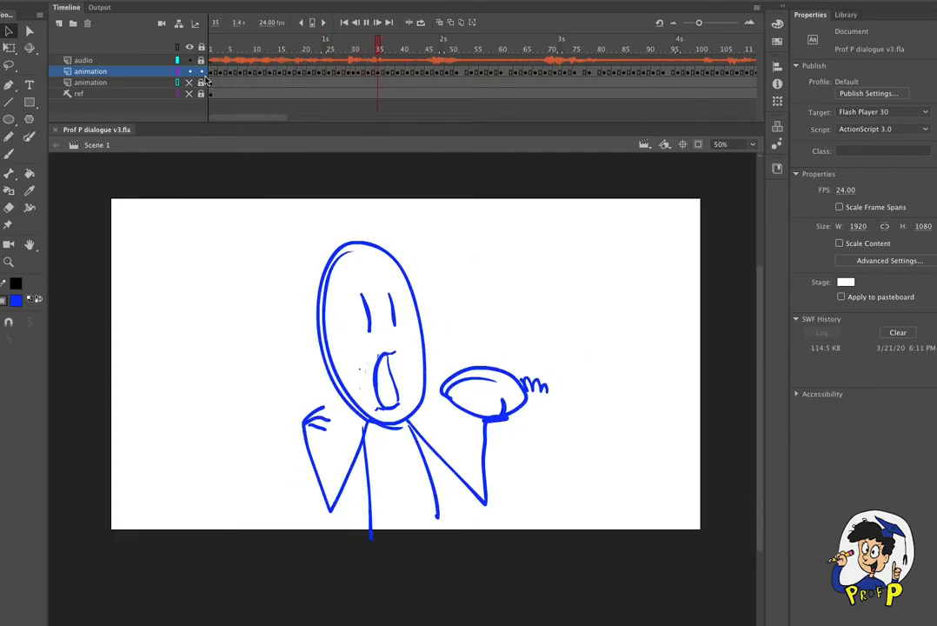
pyautogui.click(608, 48)
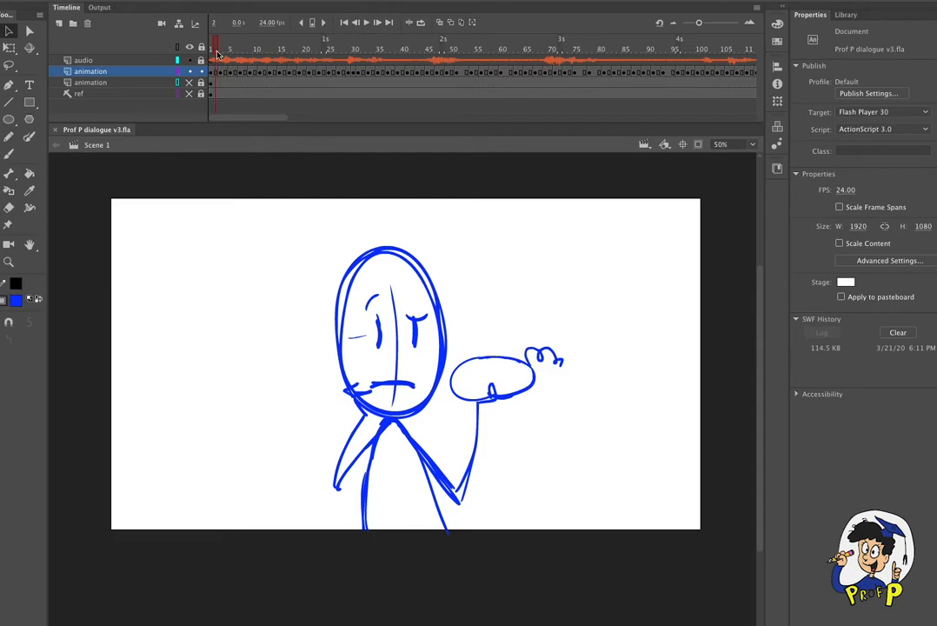
pyautogui.moveTo(490, 339)
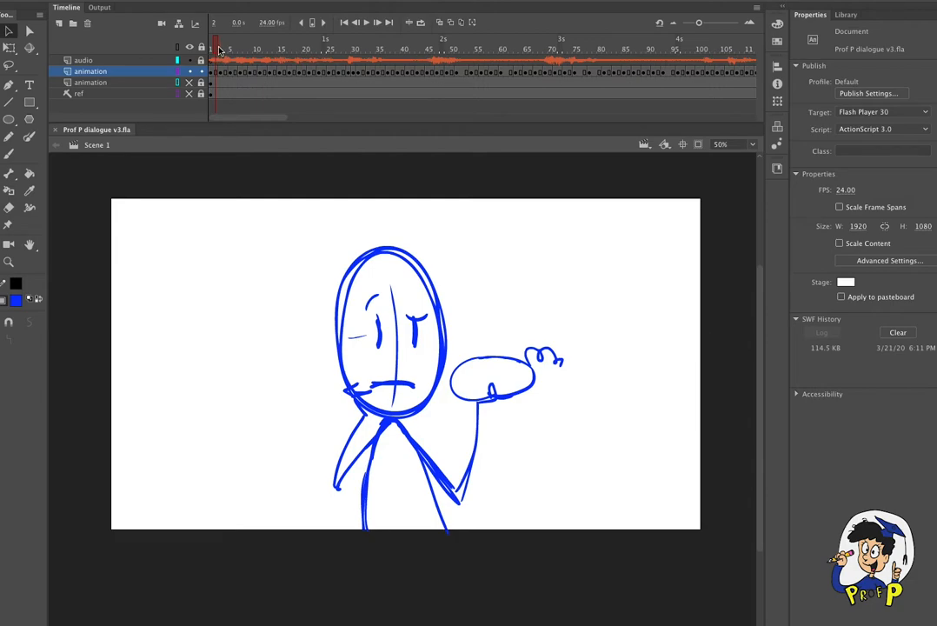
pyautogui.click(233, 48)
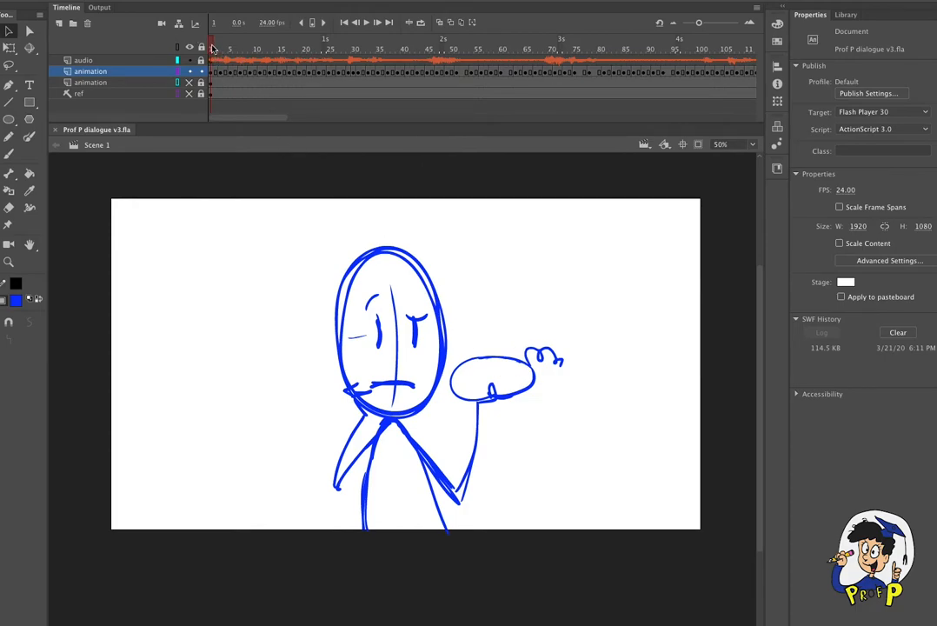
pyautogui.click(224, 49)
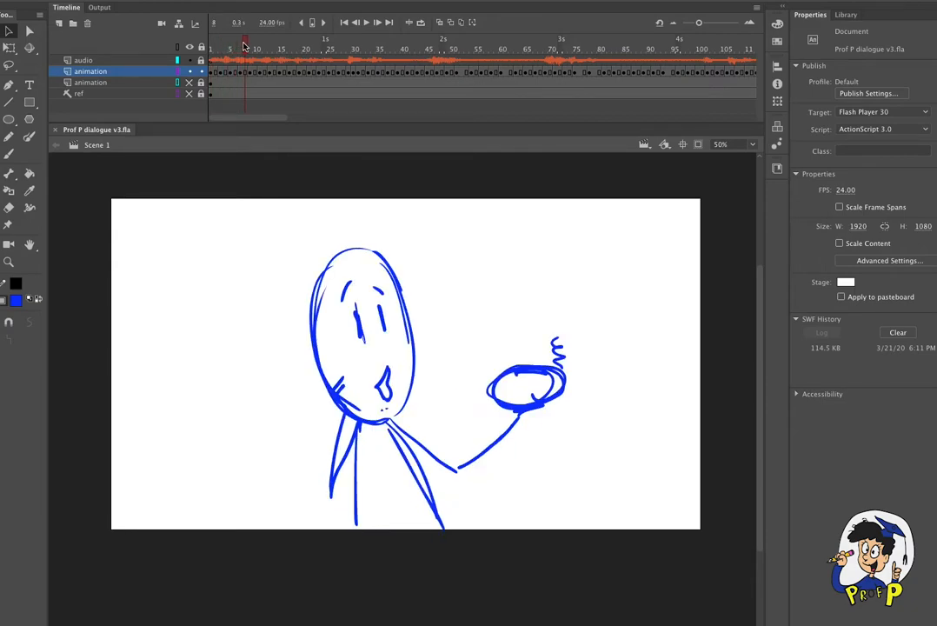
pyautogui.click(269, 46)
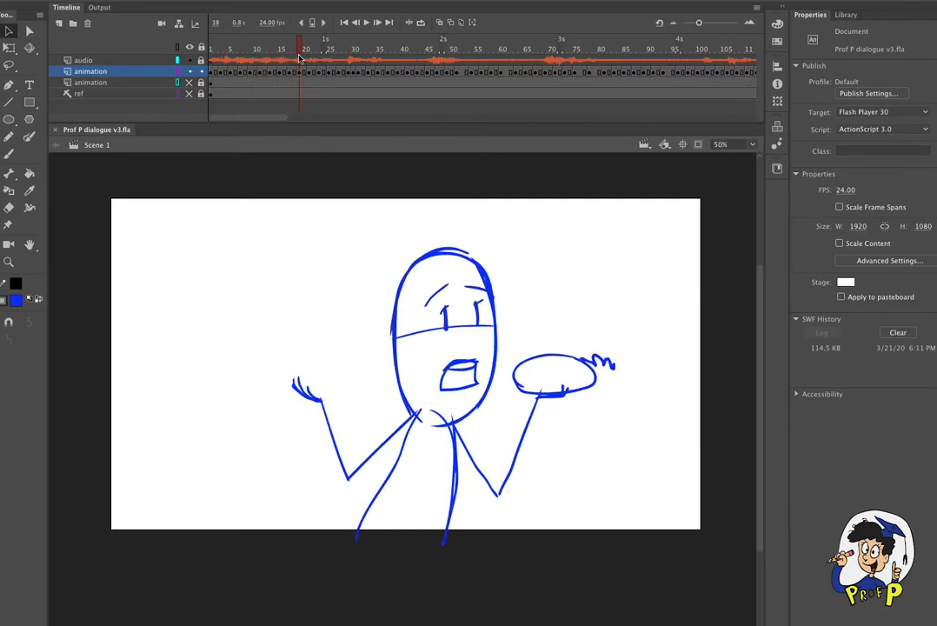
pyautogui.click(235, 49)
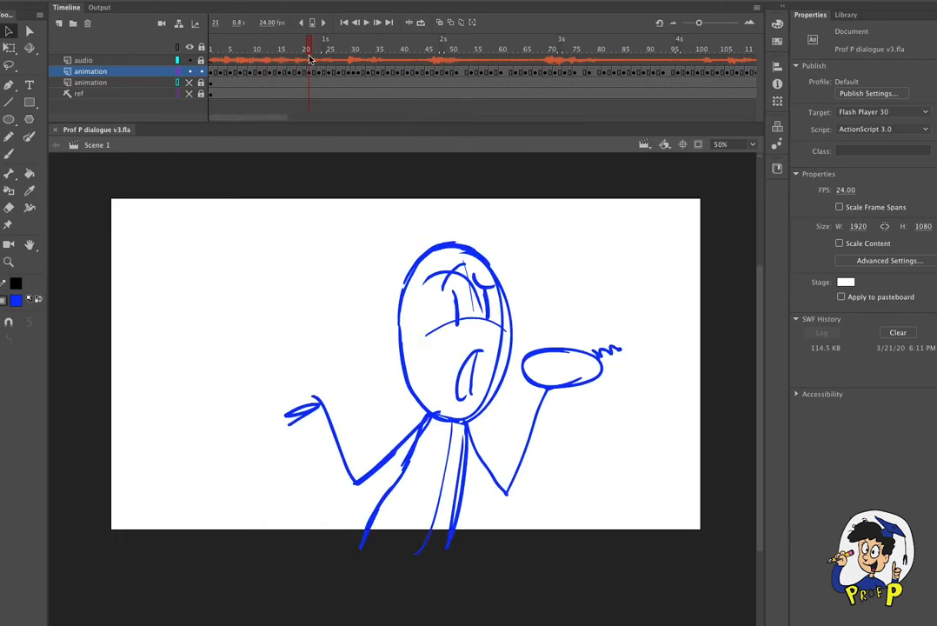
# Step: Scrub back to frame 1 and step through the smirk, worried face and wide-open mouth frames
pyautogui.moveTo(306, 49); pyautogui.dragTo(368, 49)
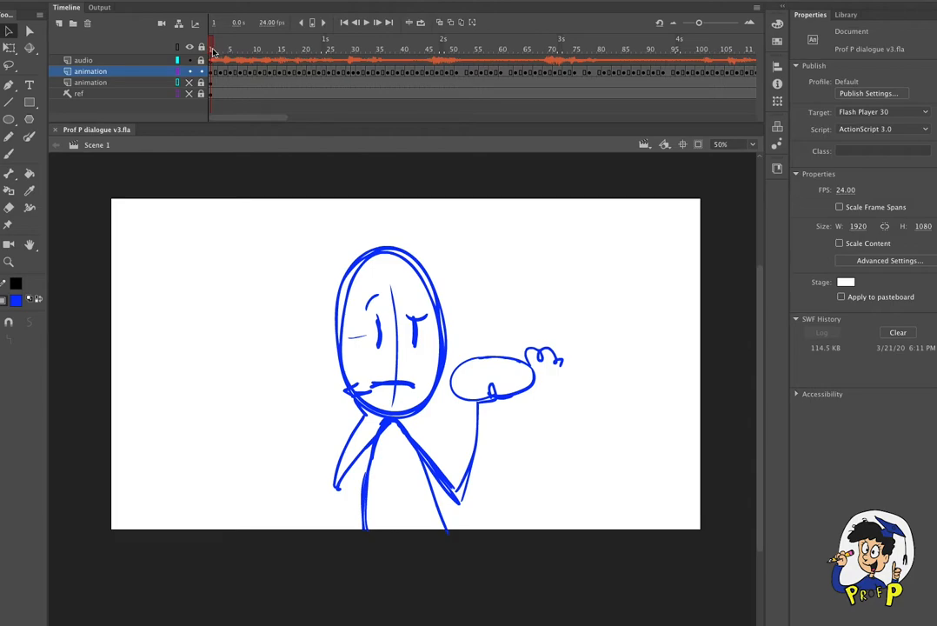
pyautogui.moveTo(212, 52)
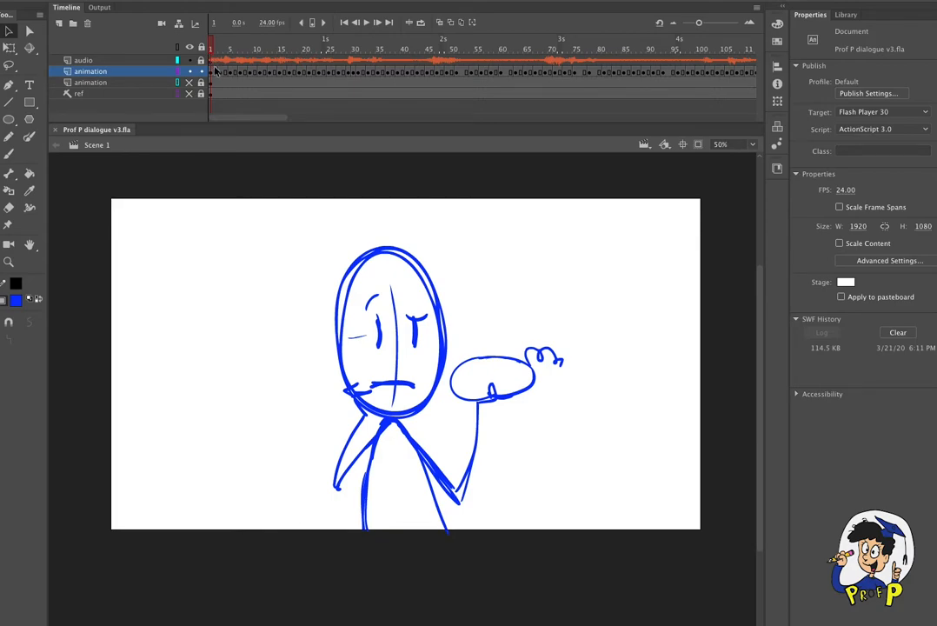
pyautogui.click(234, 49)
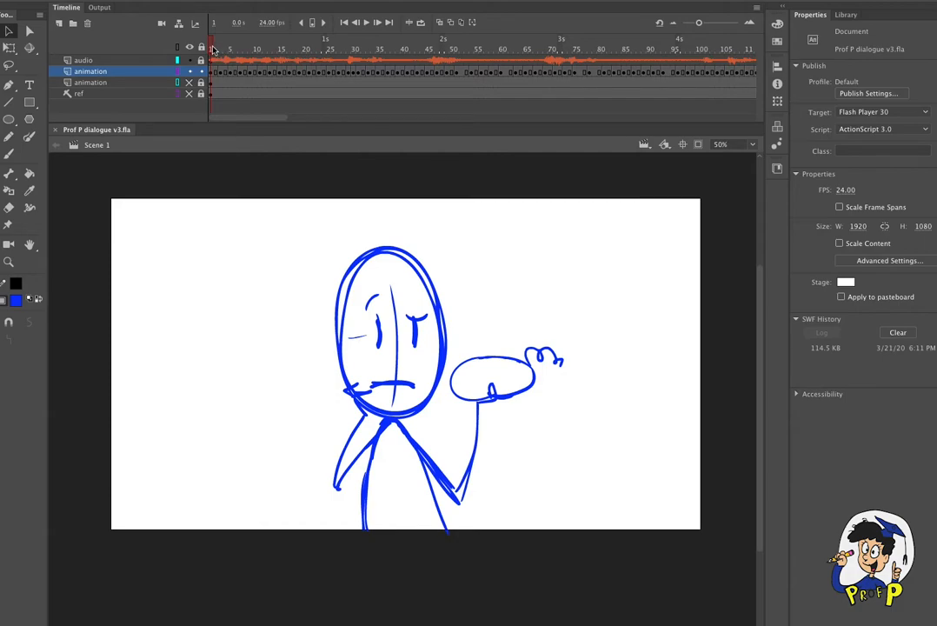
pyautogui.click(226, 49)
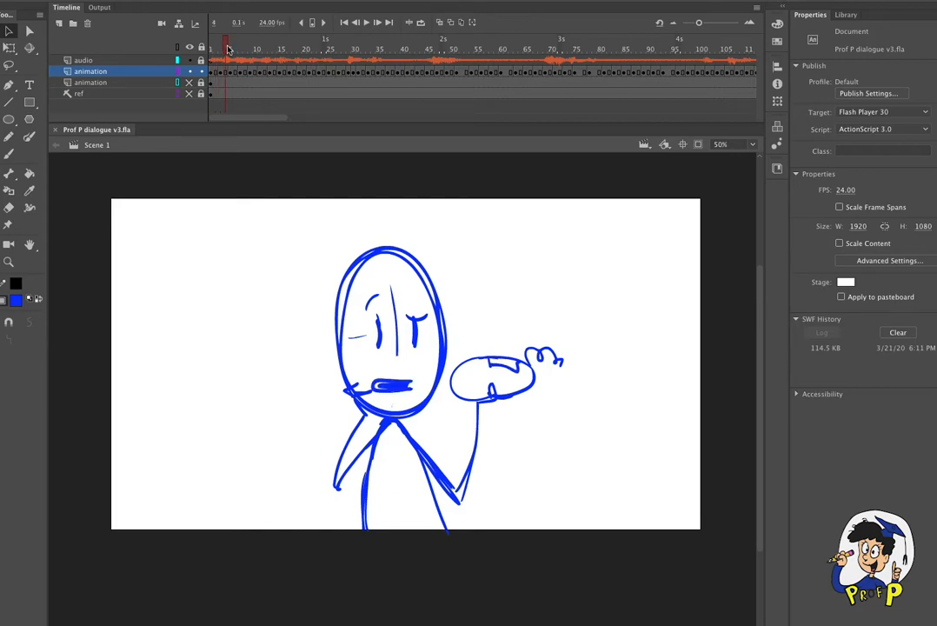
pyautogui.click(223, 48)
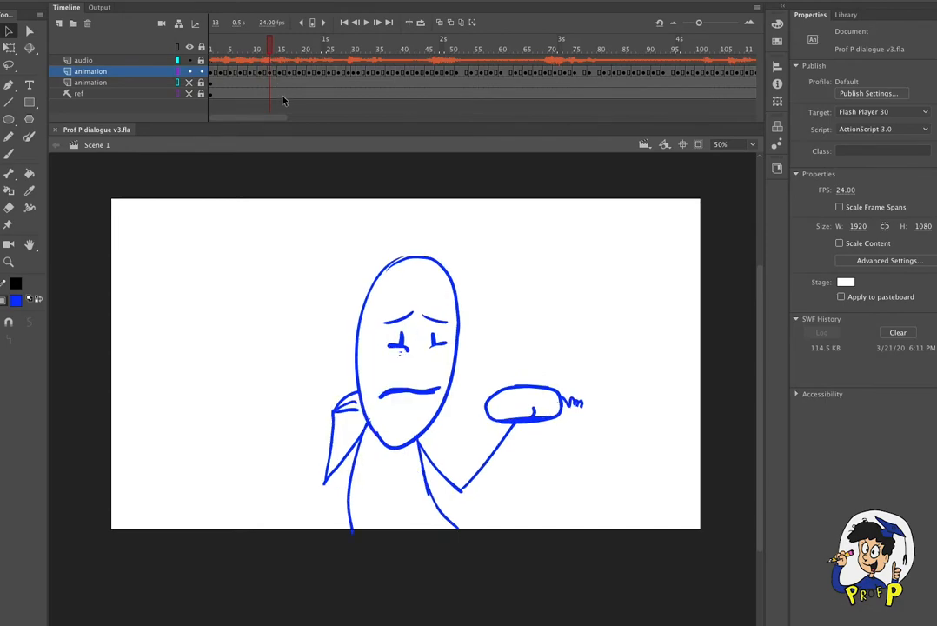
pyautogui.click(259, 48)
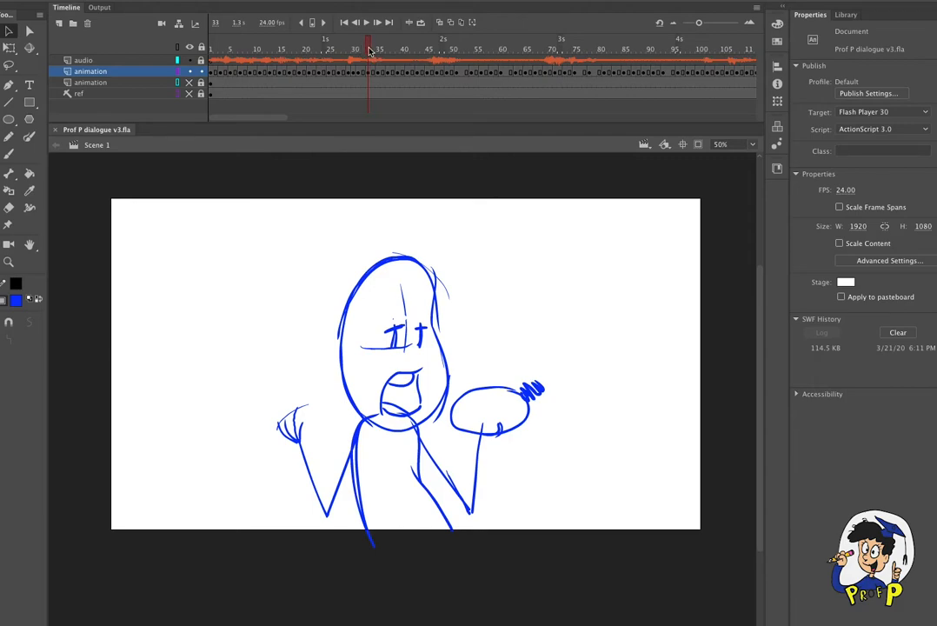
pyautogui.click(363, 48)
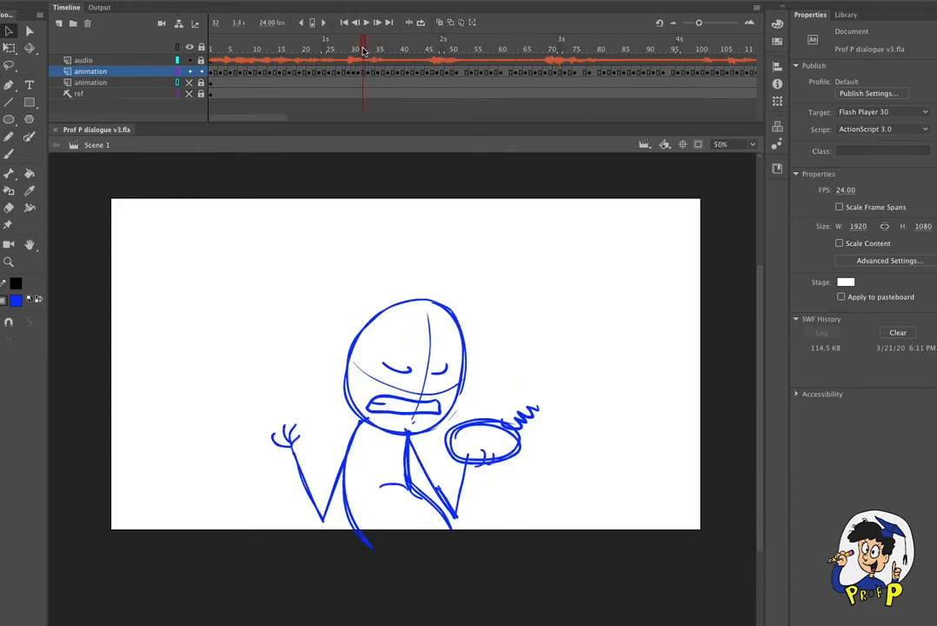
pyautogui.click(379, 49)
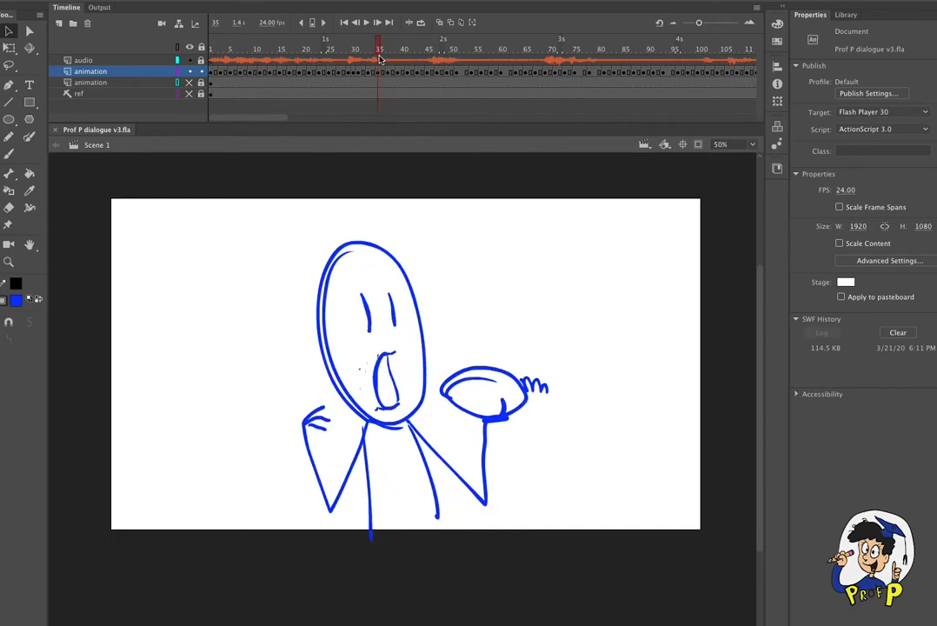
pyautogui.click(393, 49)
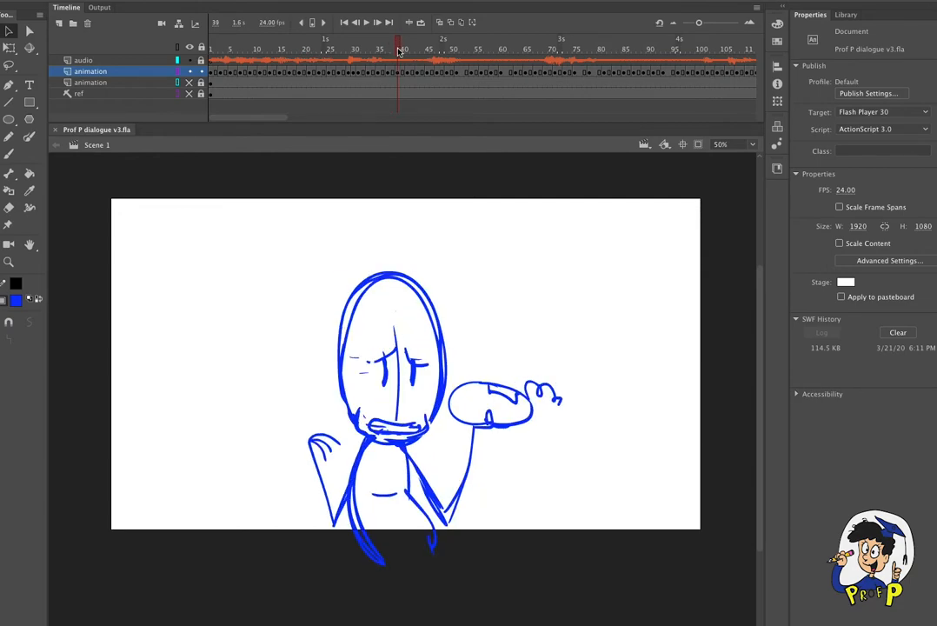
pyautogui.click(412, 49)
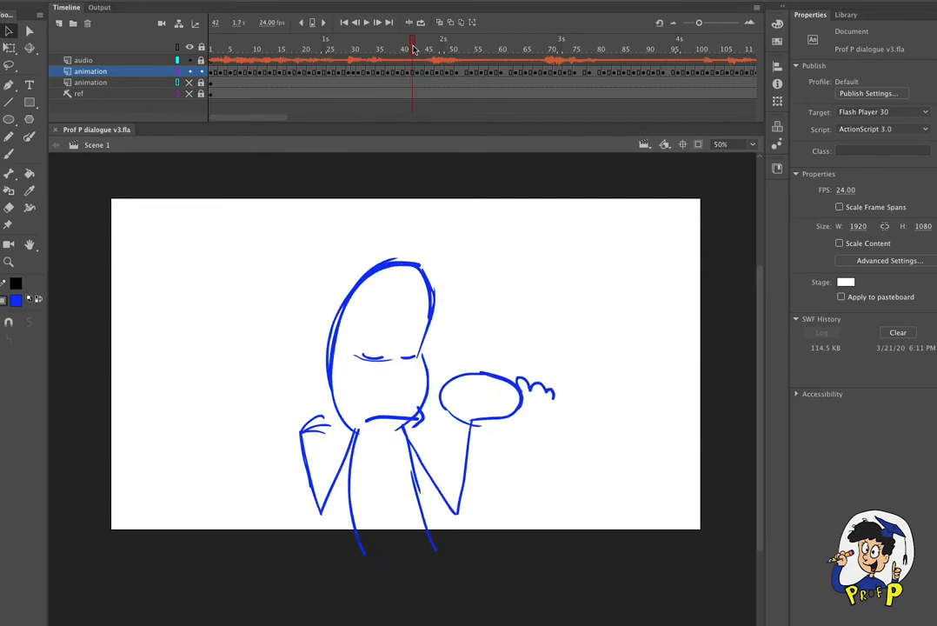
pyautogui.click(455, 49)
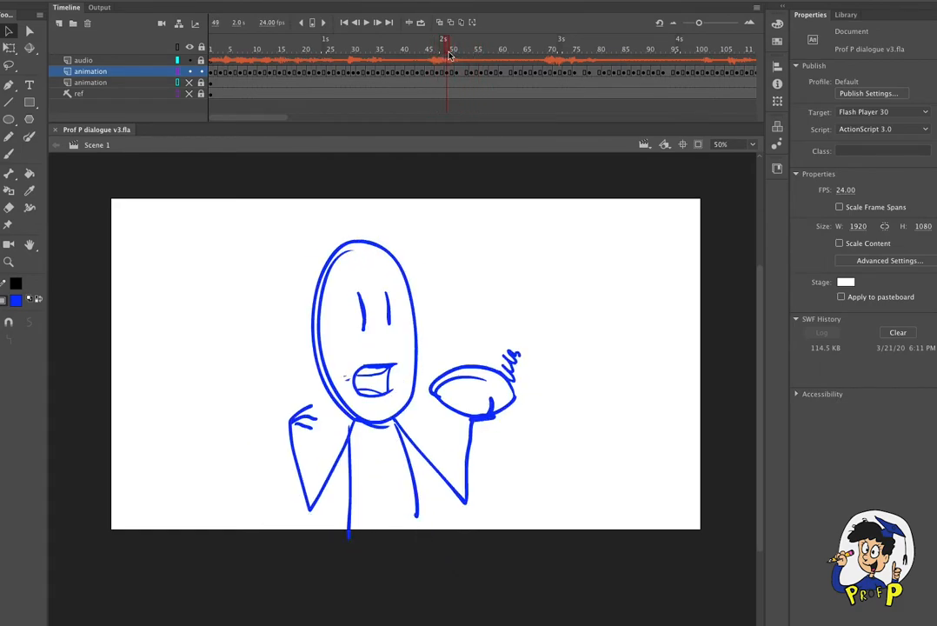
pyautogui.click(458, 49)
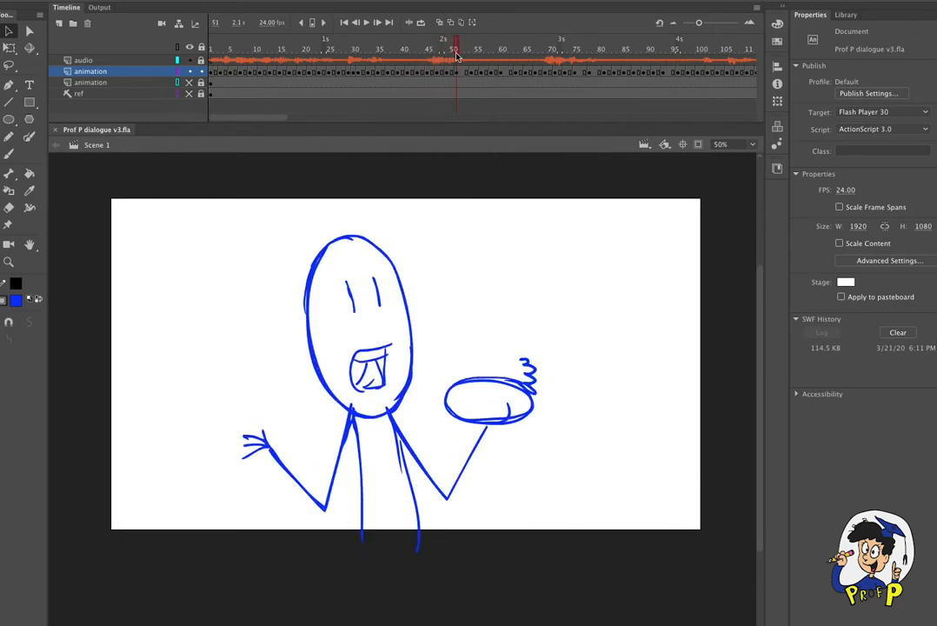
pyautogui.click(595, 49)
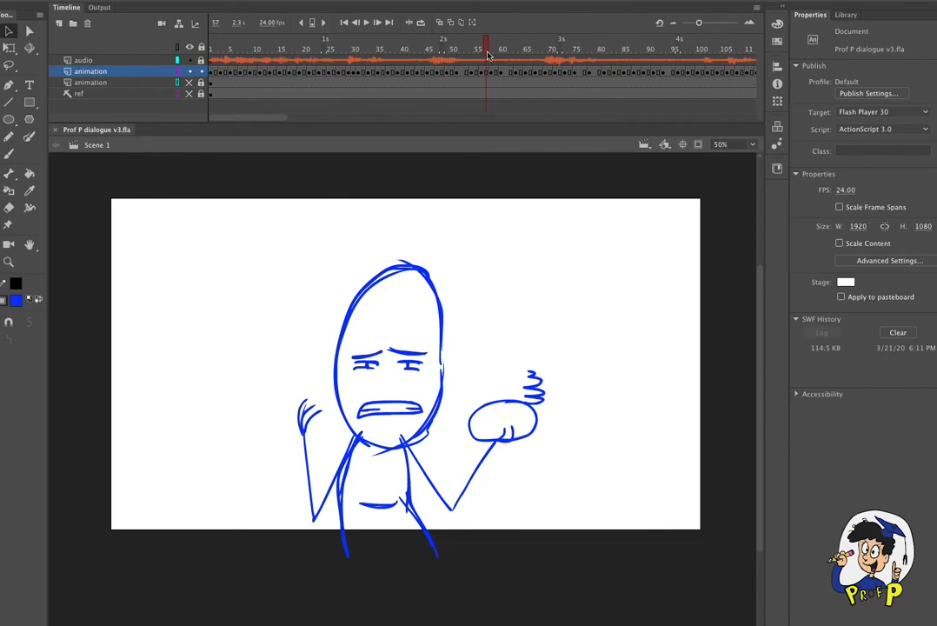
pyautogui.click(559, 49)
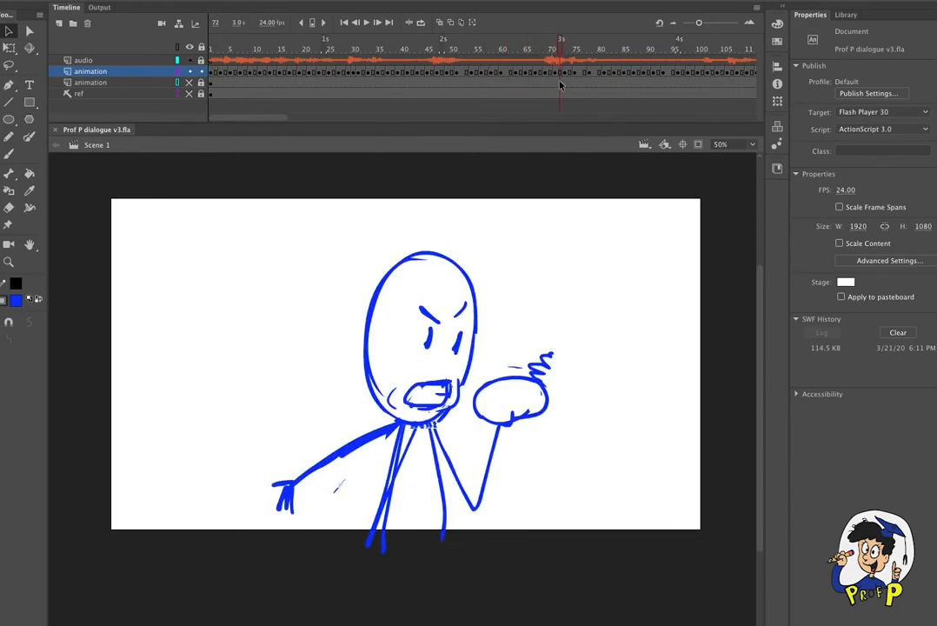
pyautogui.moveTo(521, 232)
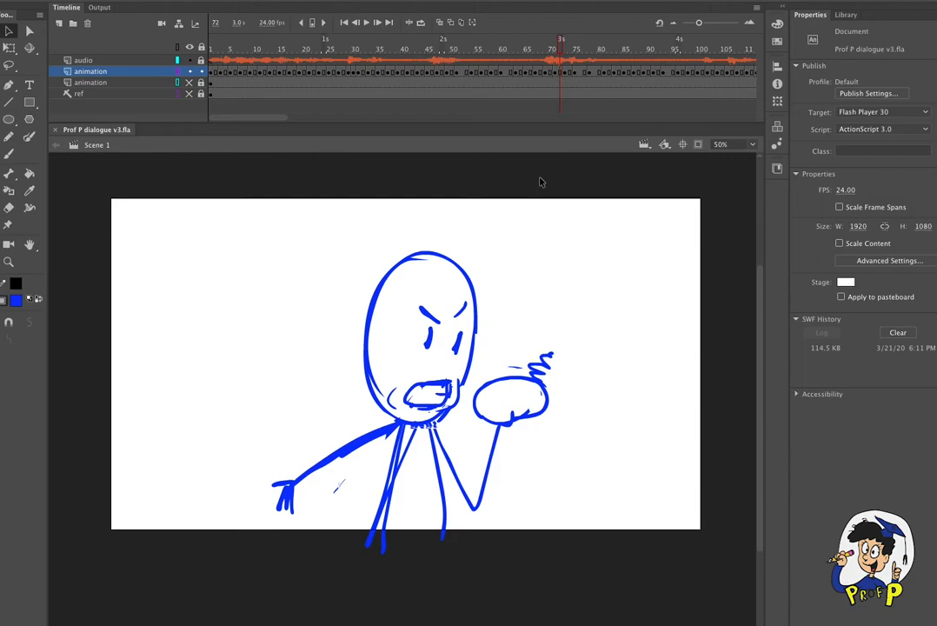
pyautogui.moveTo(424, 42)
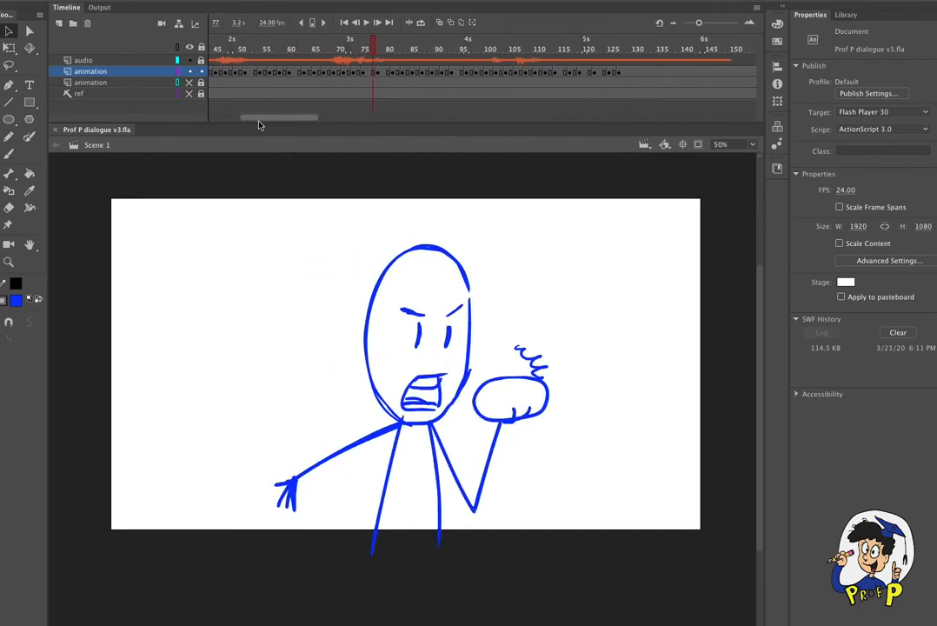
pyautogui.click(554, 48)
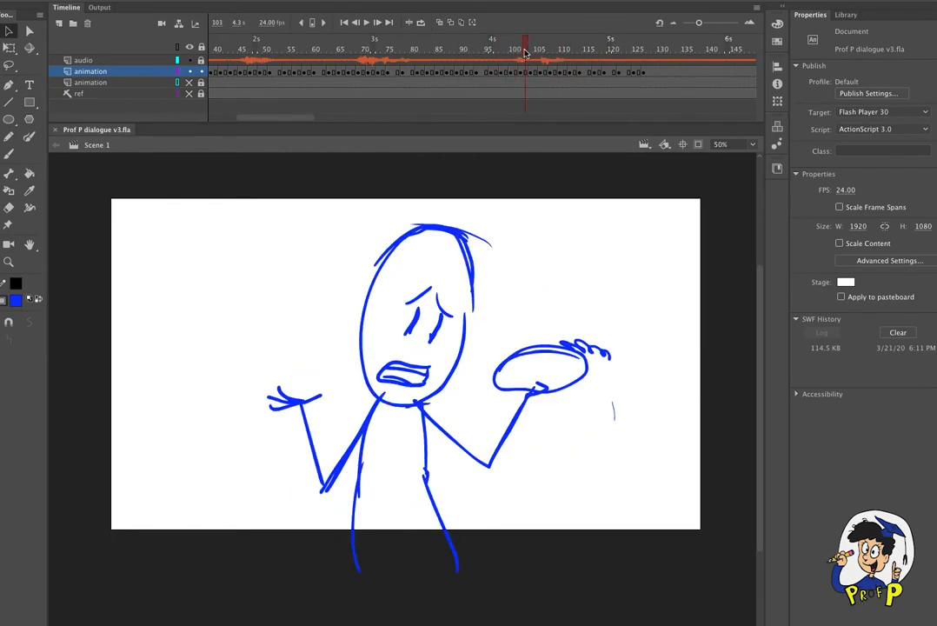
pyautogui.click(615, 48)
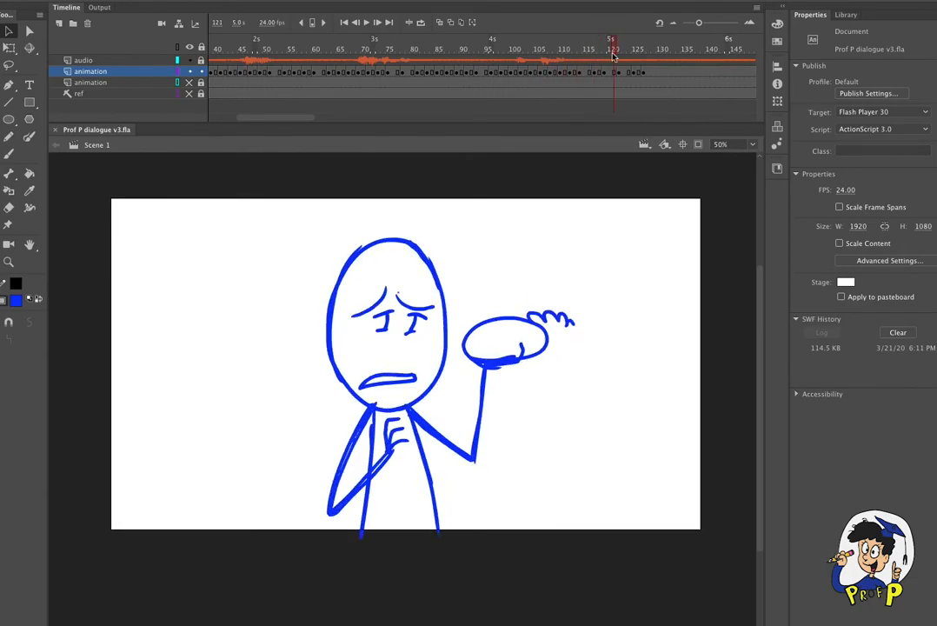
pyautogui.click(514, 42)
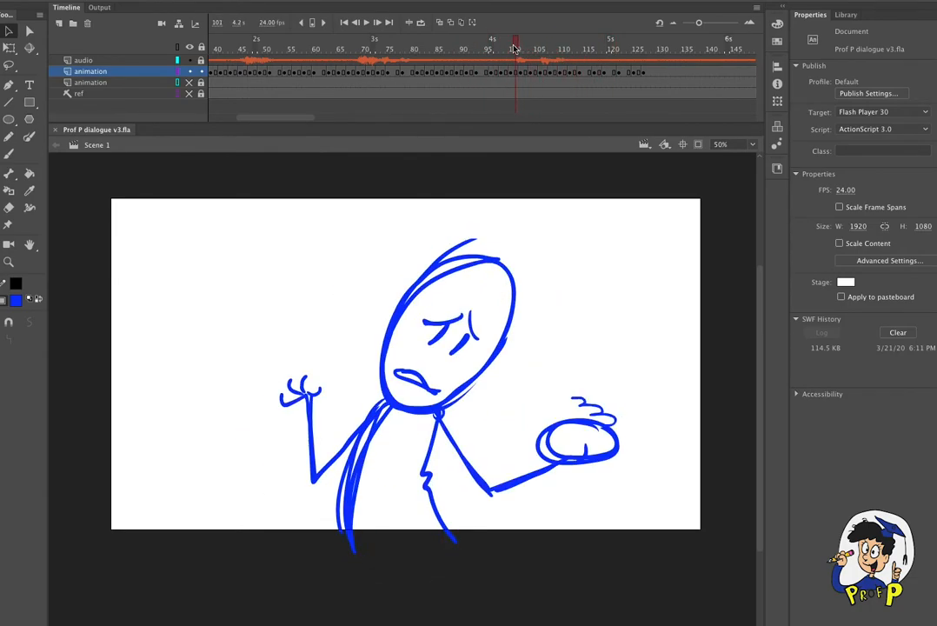
pyautogui.click(535, 40)
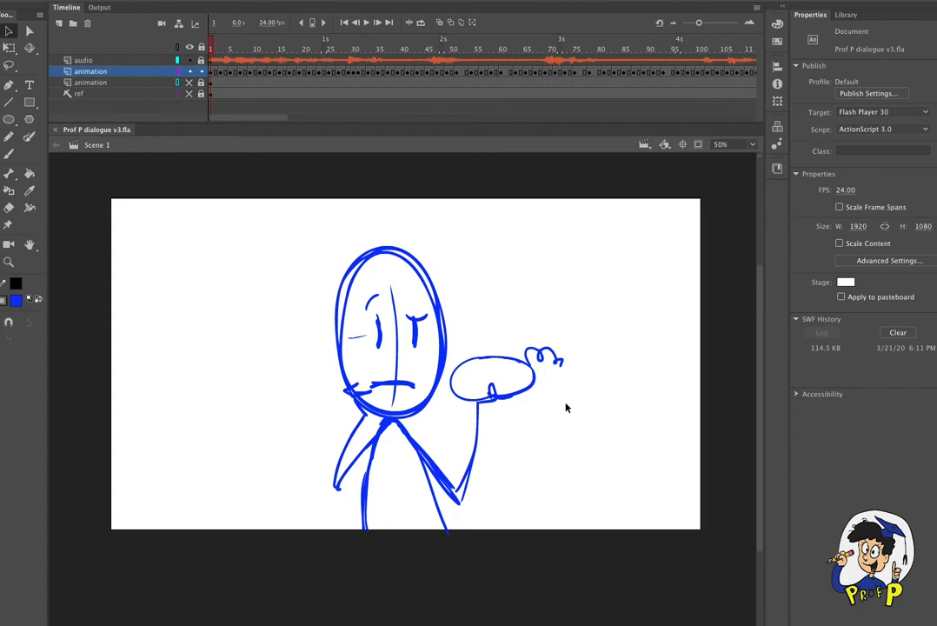
pyautogui.moveTo(563, 372)
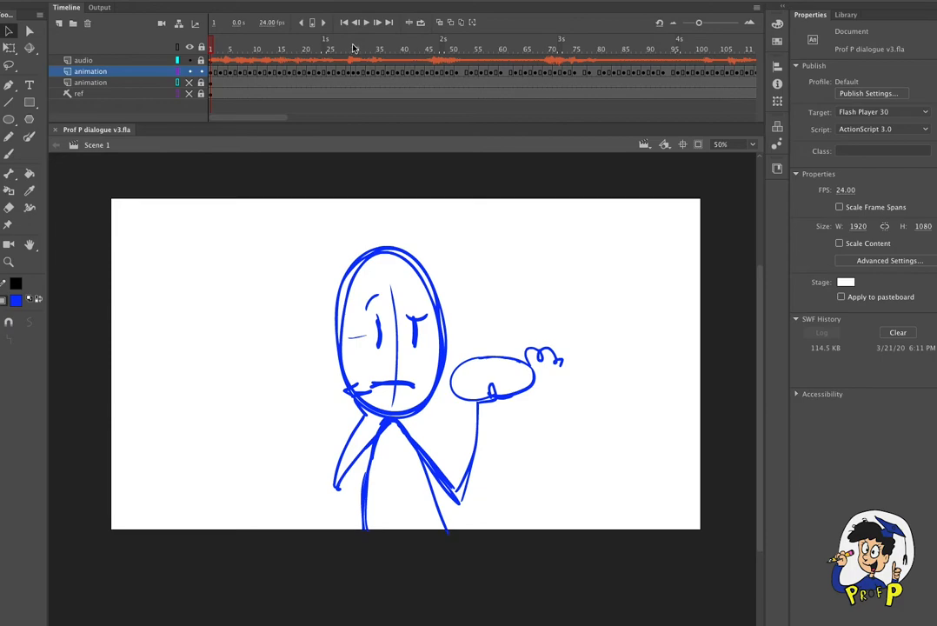
# Step: Move the playhead to the shrugging pose with narrowed eyes and grimacing mouth
pyautogui.click(347, 49)
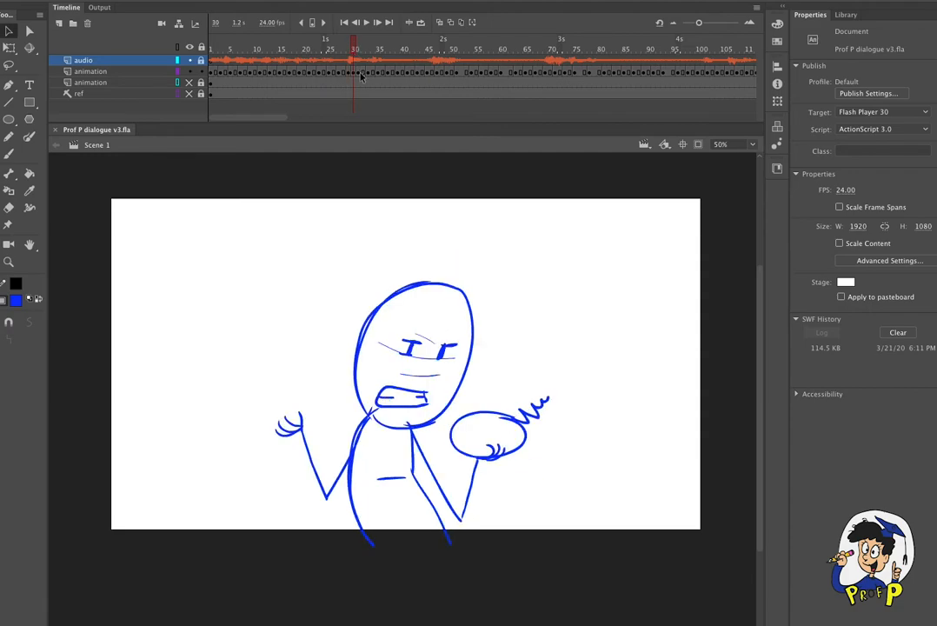
pyautogui.moveTo(698, 23)
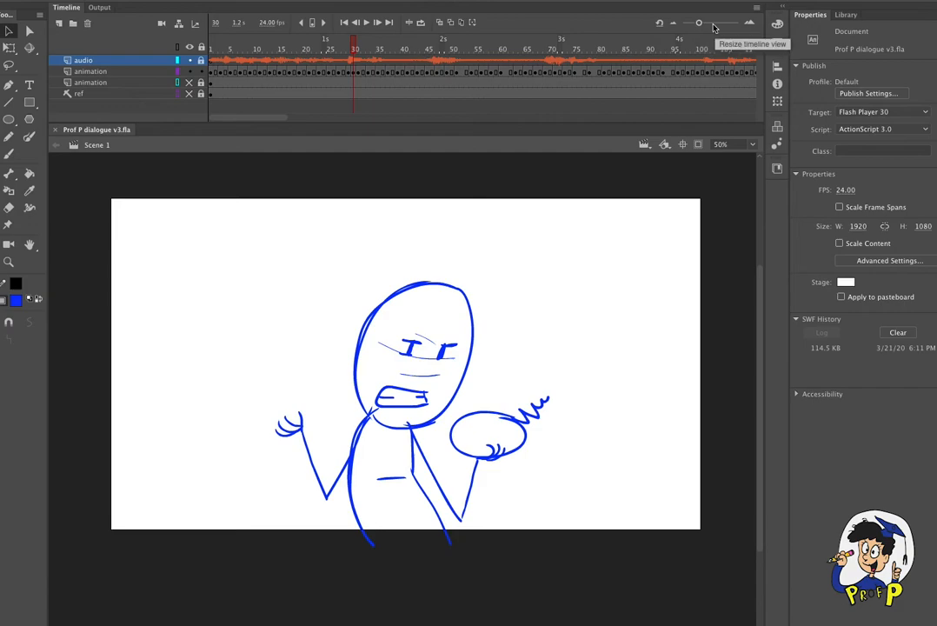
# Step: Widen the timeline frame spans, then preview the open, rounded and flat frowning mouth shapes
pyautogui.moveTo(697, 23); pyautogui.dragTo(703, 23)
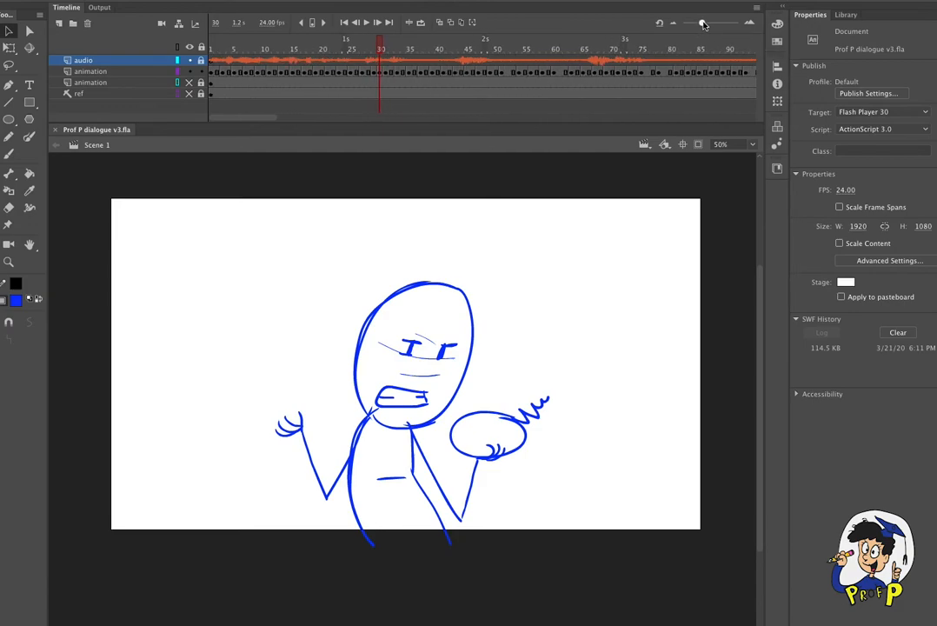
pyautogui.moveTo(702, 22); pyautogui.dragTo(705, 23)
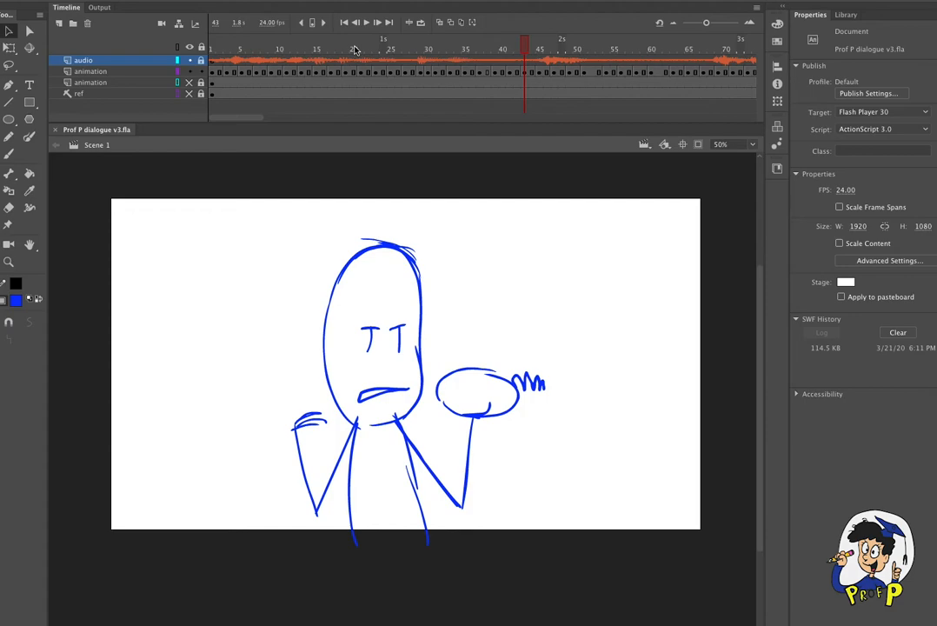
pyautogui.click(295, 48)
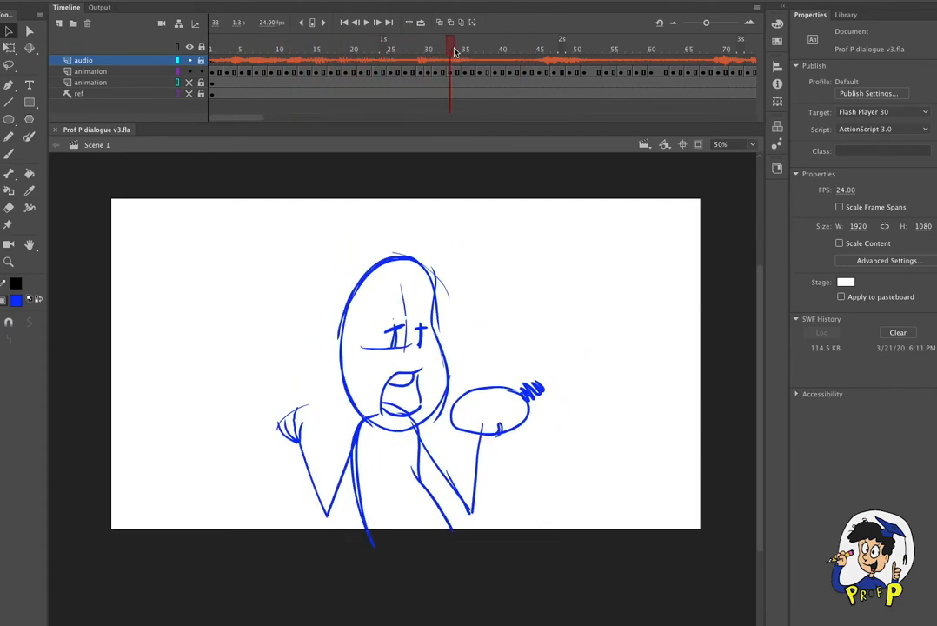
pyautogui.click(545, 49)
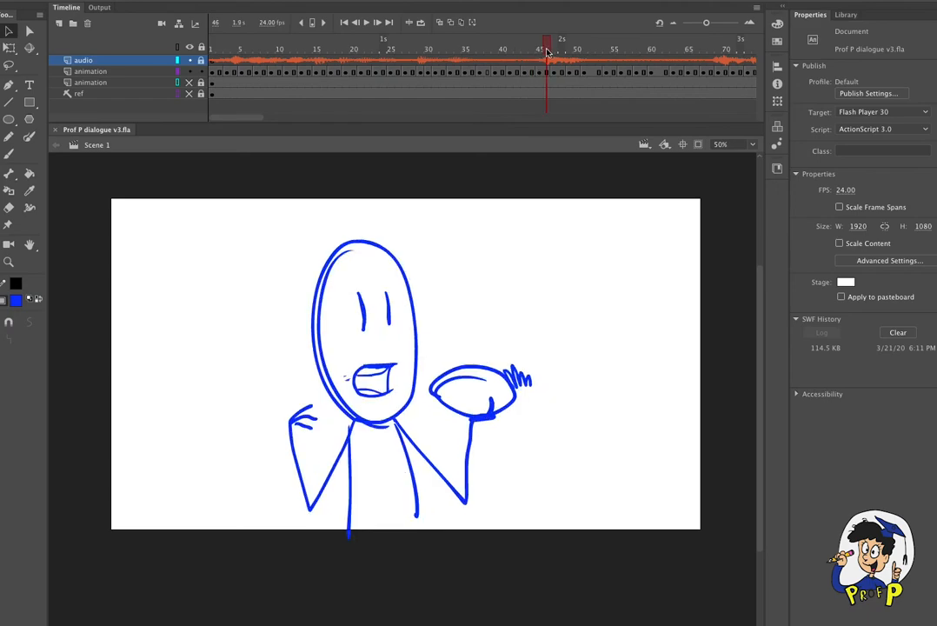
pyautogui.click(539, 48)
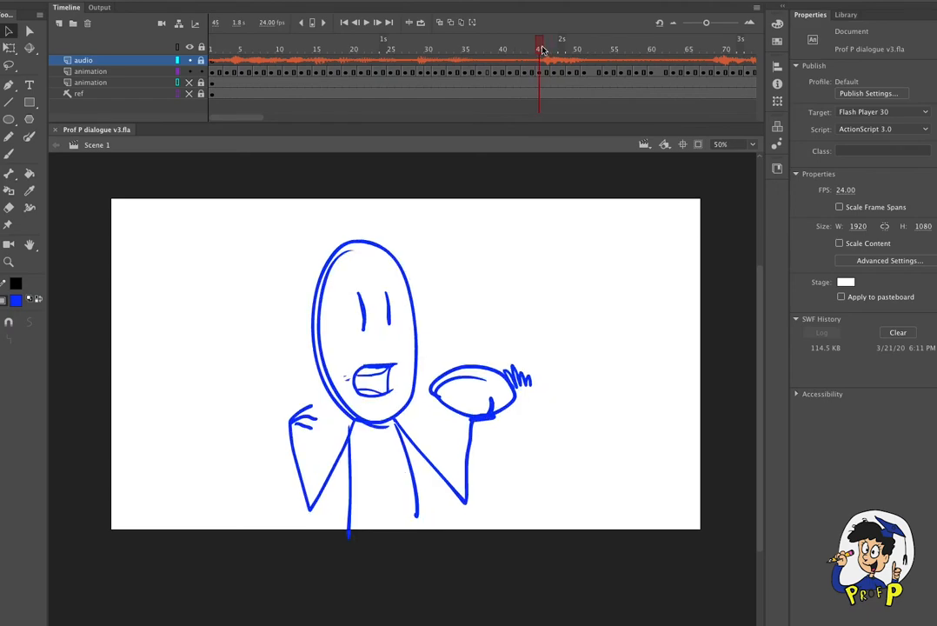
pyautogui.click(607, 49)
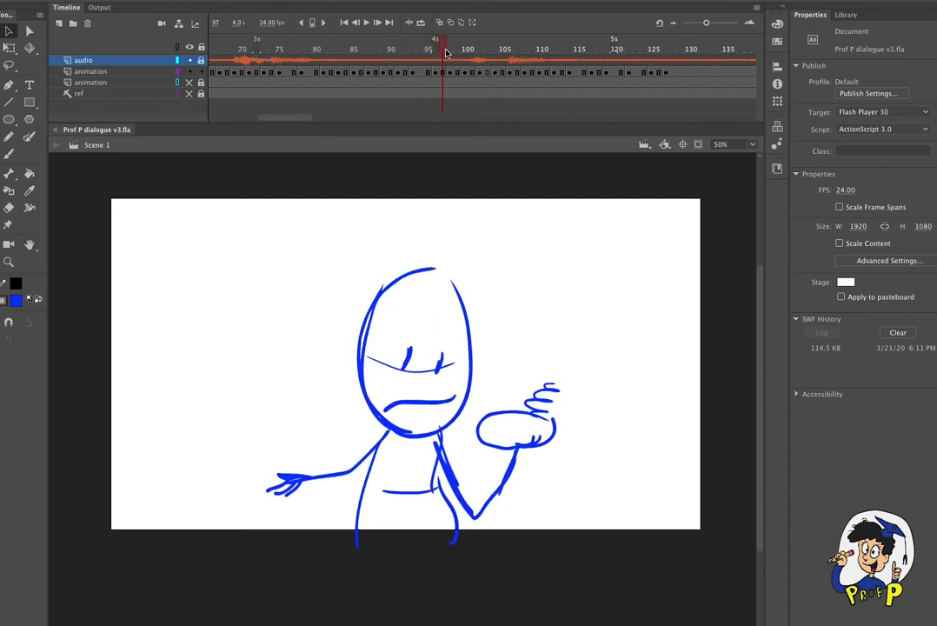
pyautogui.click(376, 49)
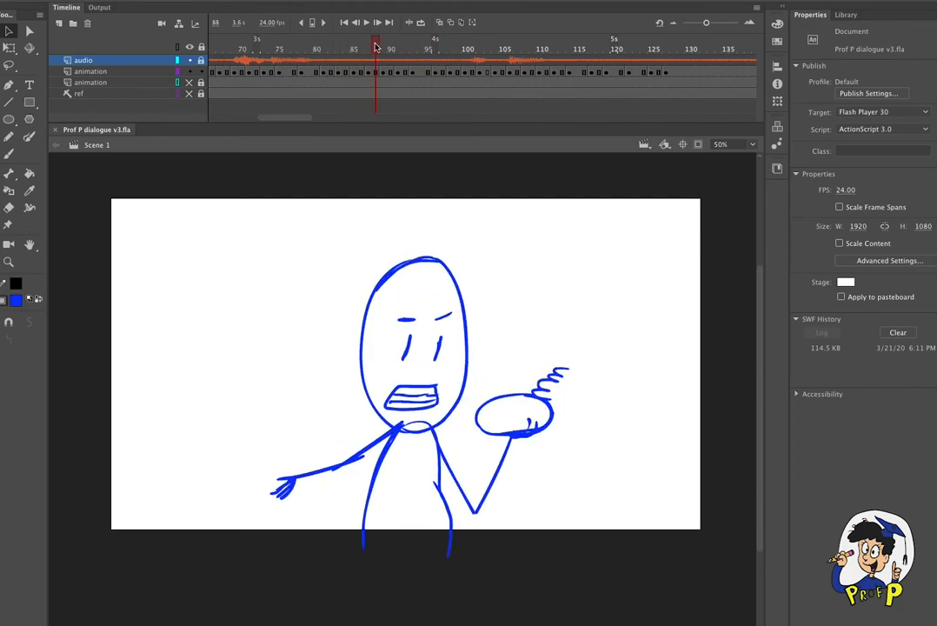
pyautogui.click(532, 42)
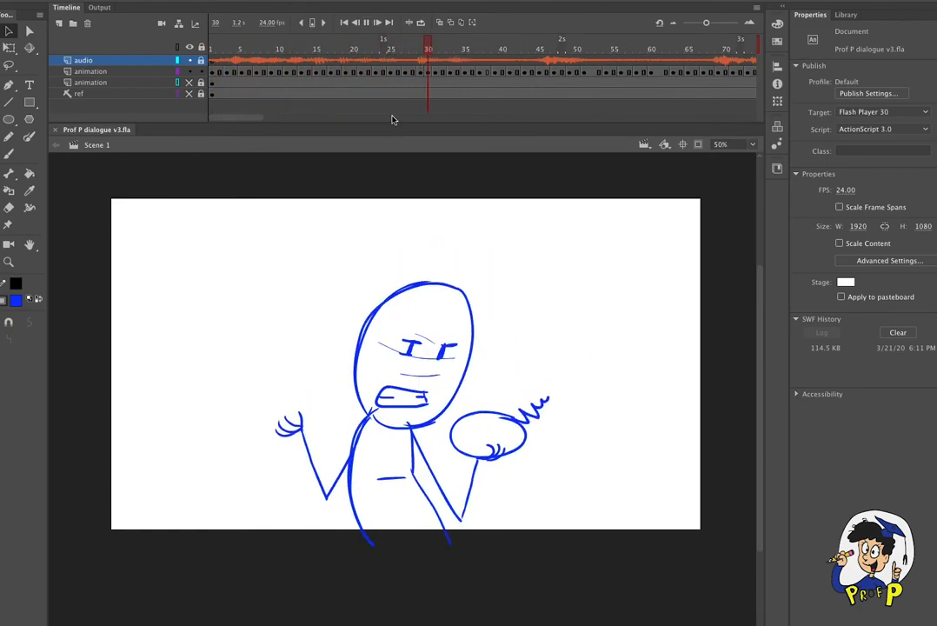
# Step: Move the playhead back to frame 1 showing the frowning character holding the potato
pyautogui.click(365, 23)
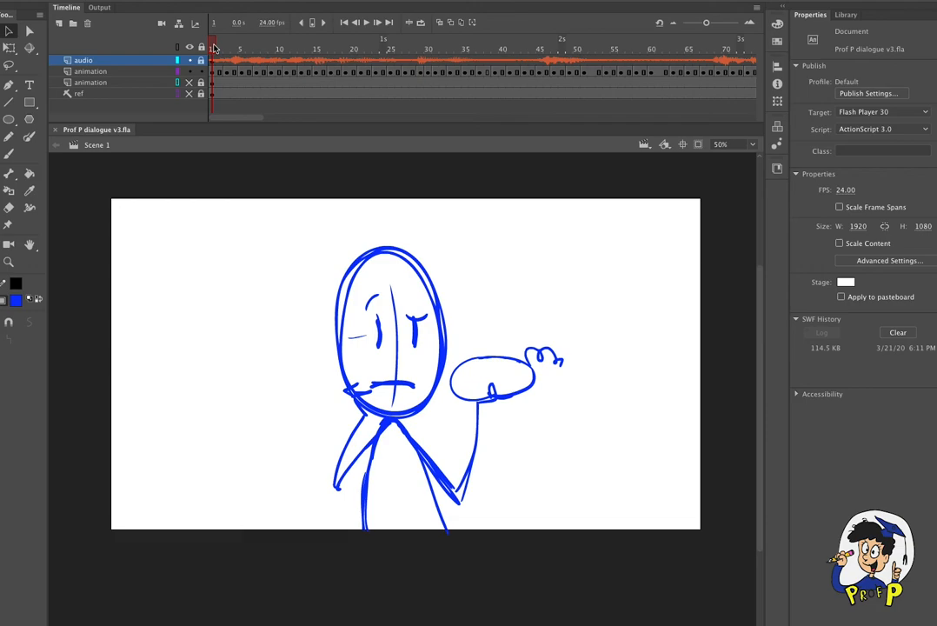
pyautogui.moveTo(254, 56)
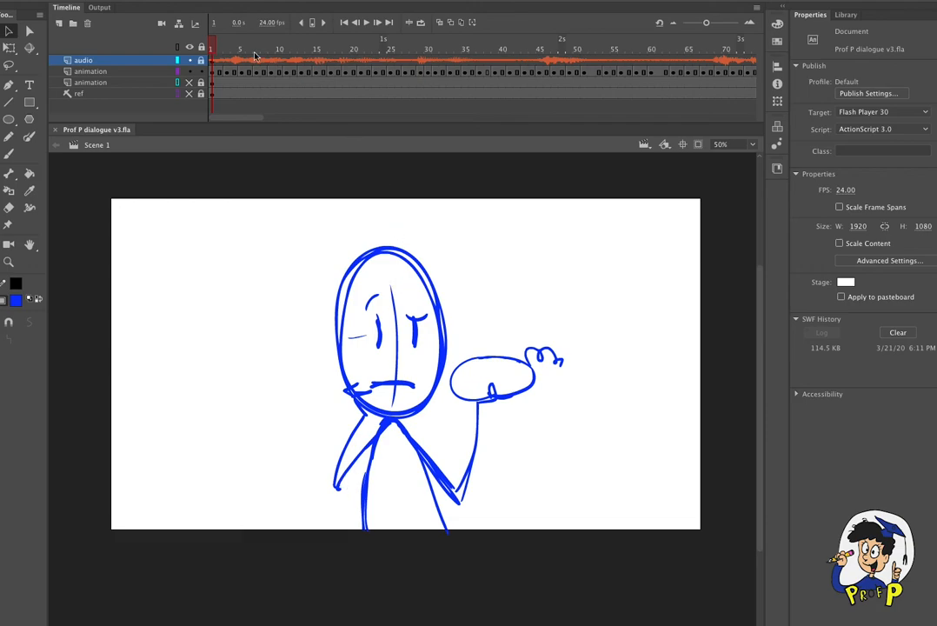
pyautogui.click(262, 49)
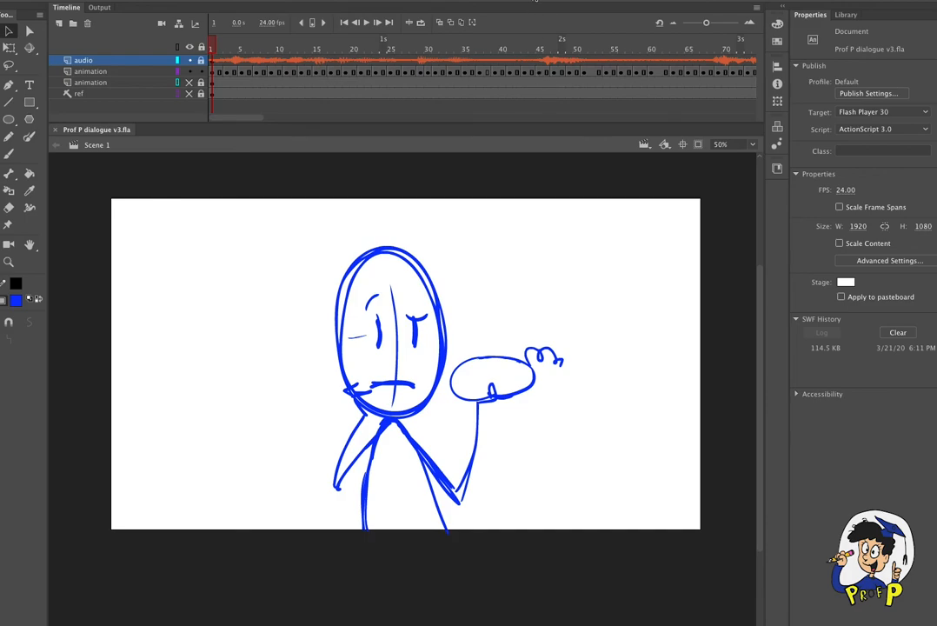
pyautogui.moveTo(517, 351)
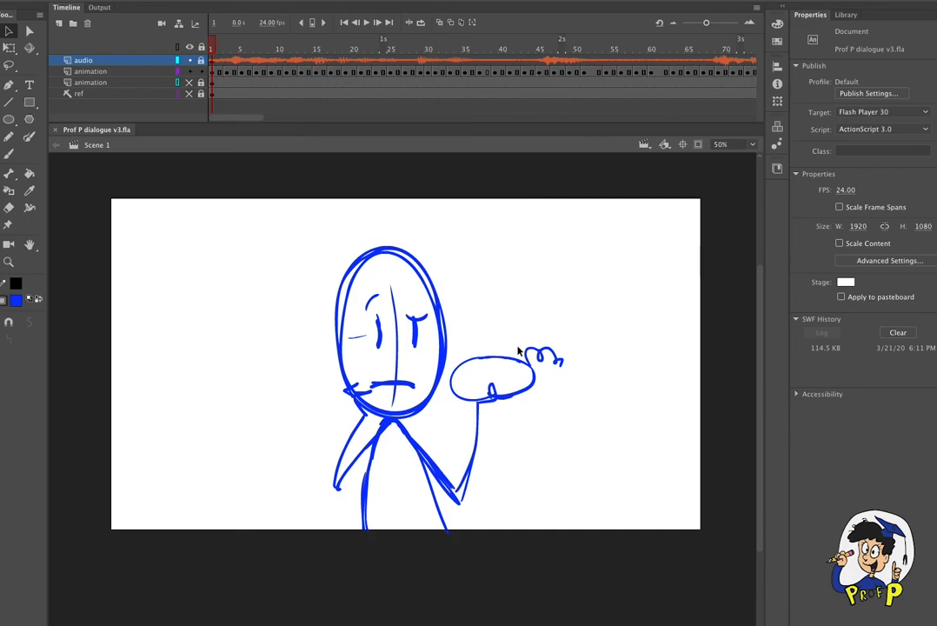